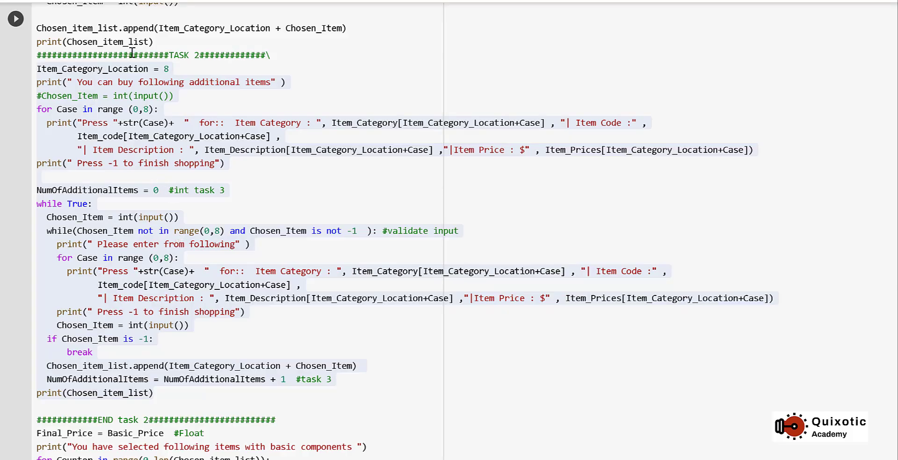
mouse_move(232, 120)
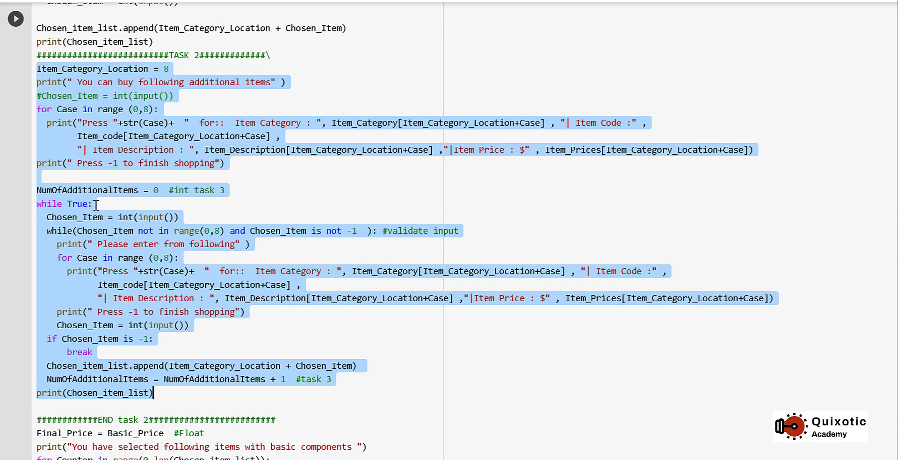
mouse_move(90, 204)
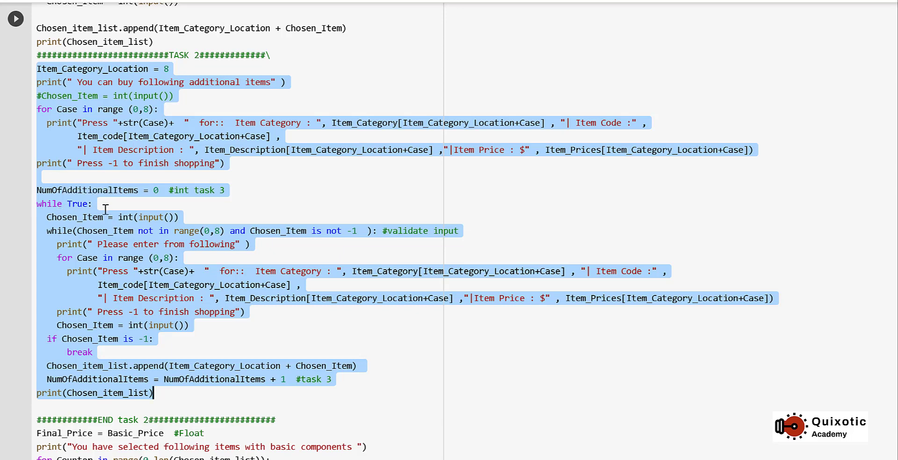
mouse_move(64, 352)
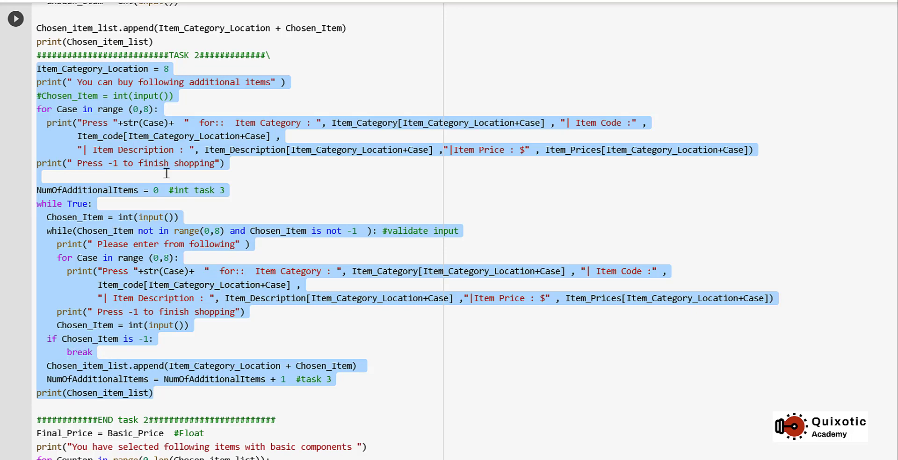
mouse_move(98, 393)
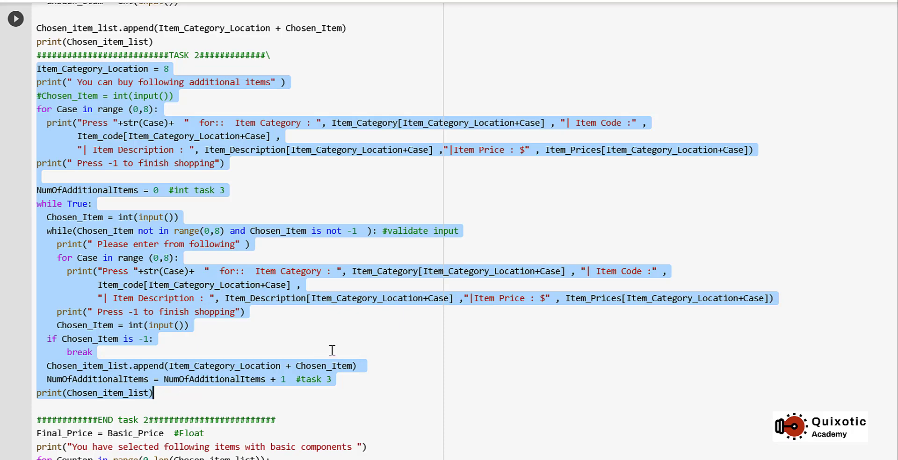
Scroll down to the discount calculation code ending with the final price print
scroll(down, 3)
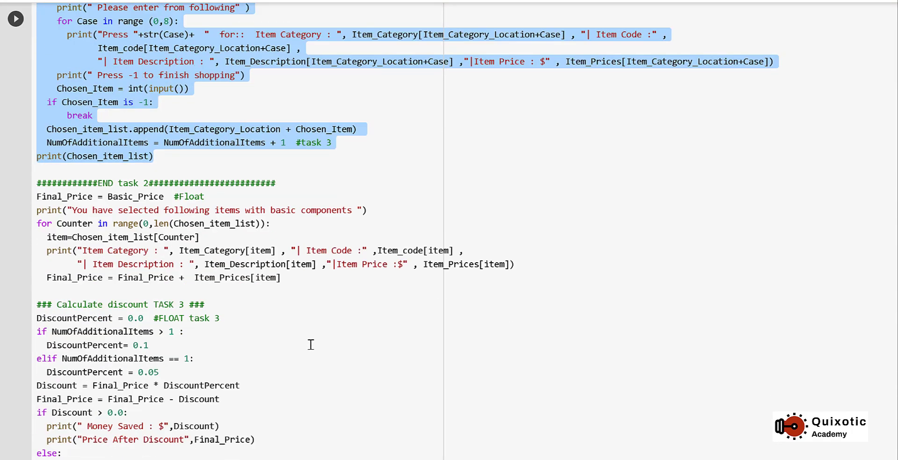
scroll(down, 3)
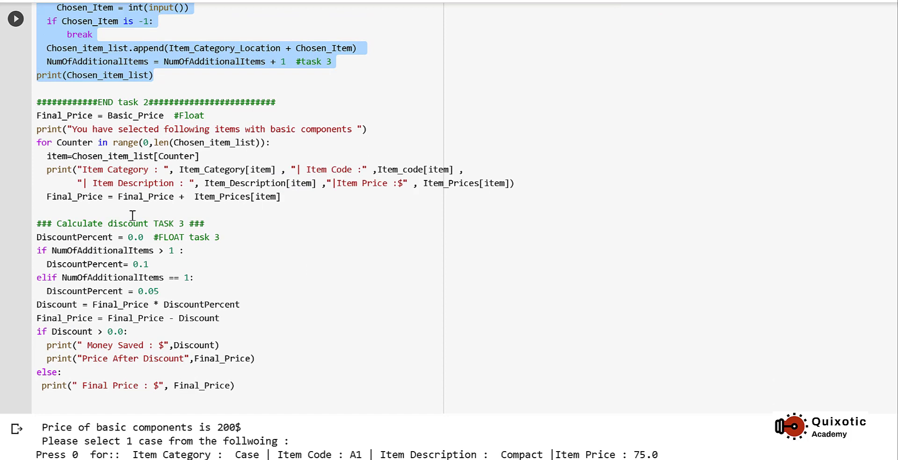
mouse_move(39, 236)
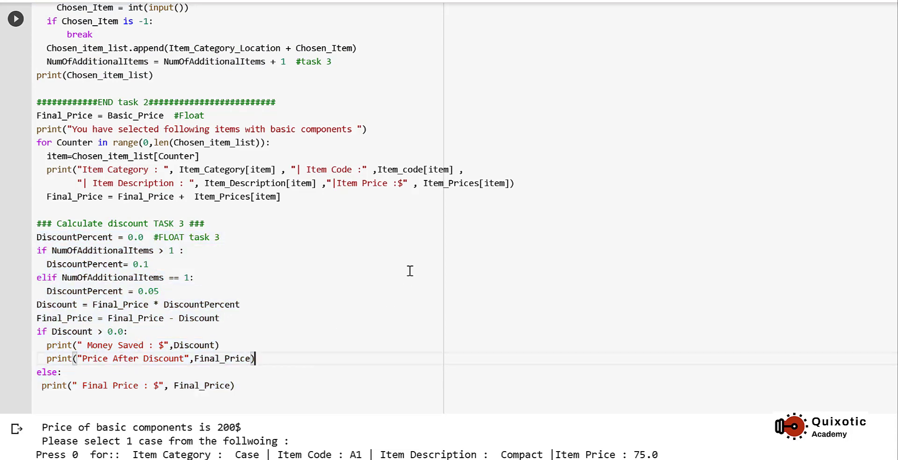
mouse_move(383, 258)
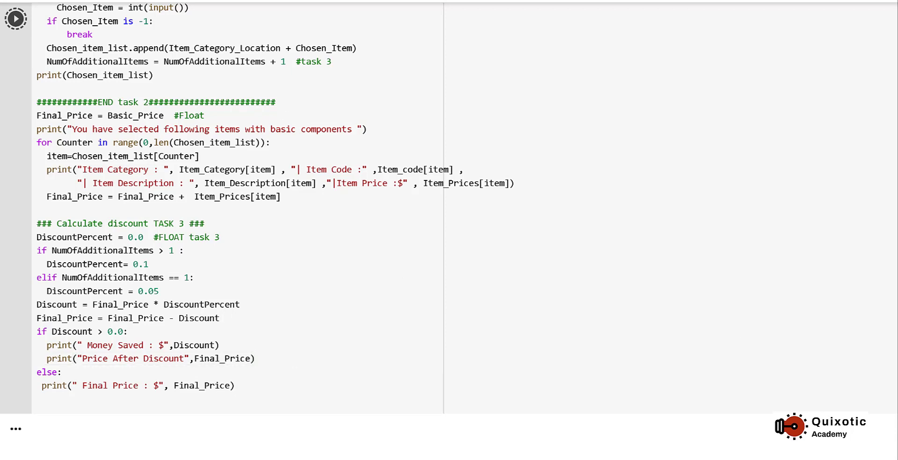
Answer the prompts with Compact case 0, then RAM and hard-drive choice 1
click(16, 18)
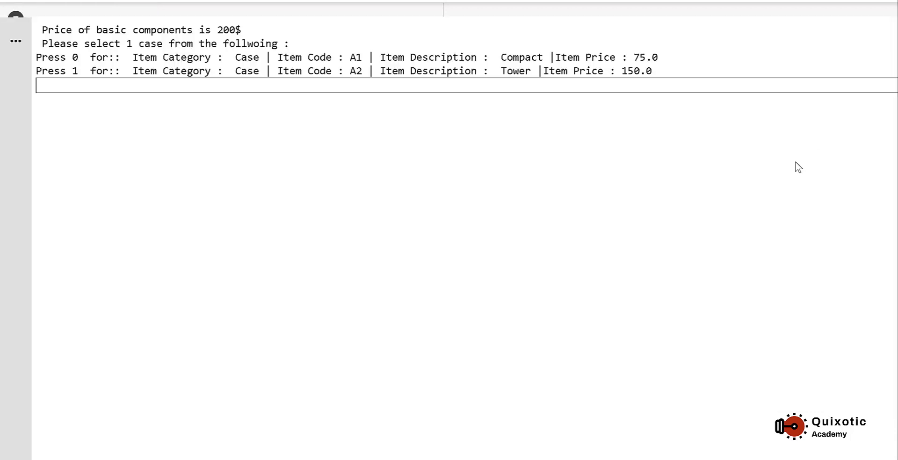
mouse_move(548, 88)
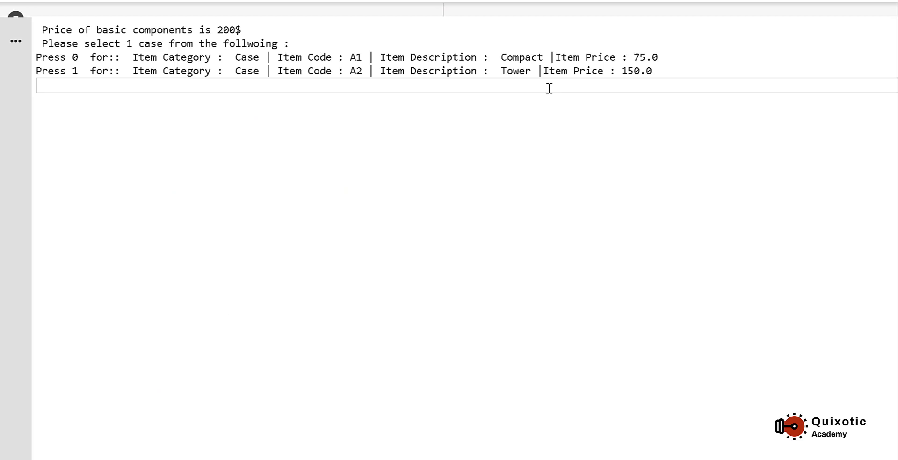
text(0)
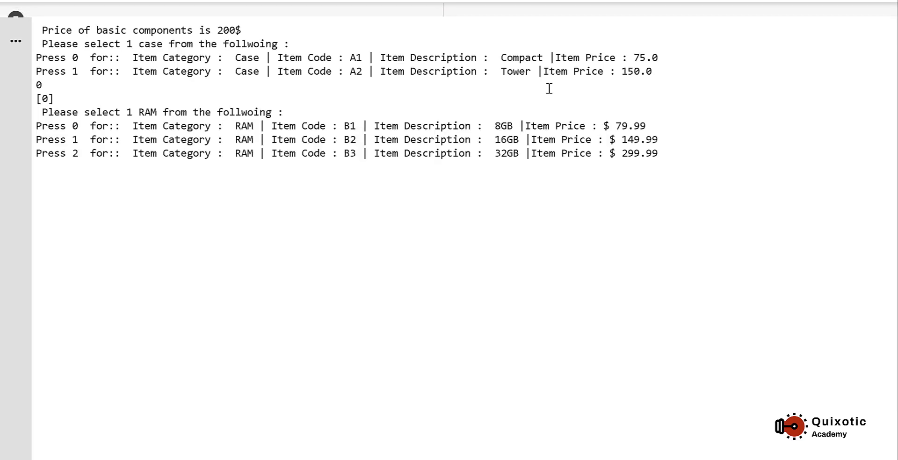
text(1)
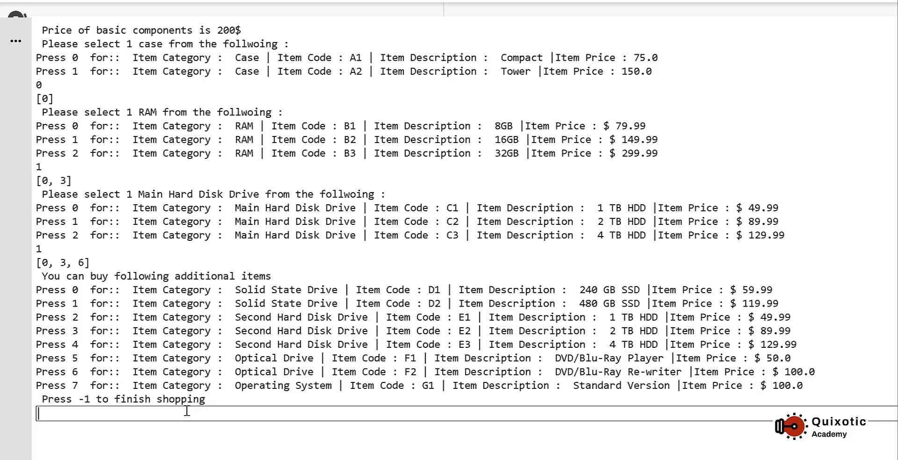
Enter invalid extra item 9, get re-prompted, then add the operating system with 7
text(9)
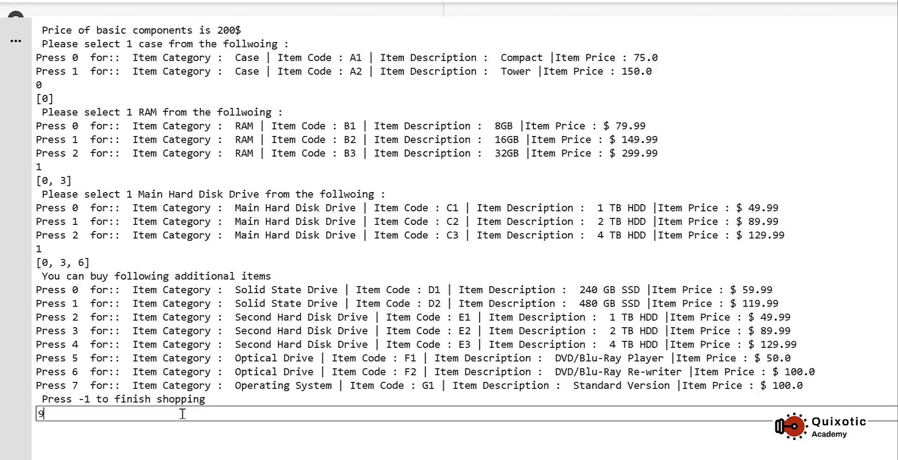
key(Return)
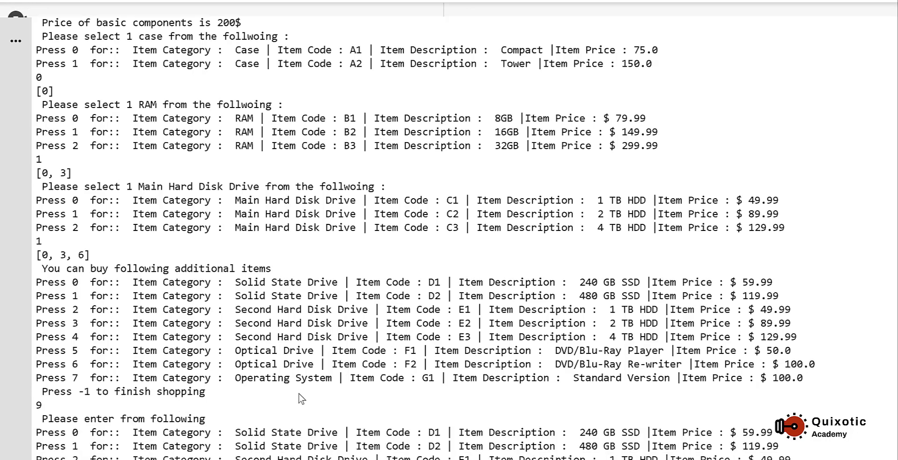
scroll(down, 3)
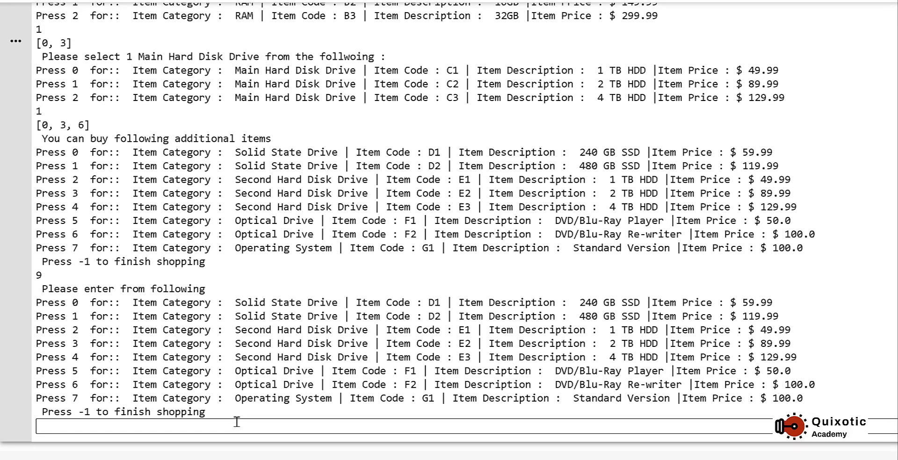
text(7)
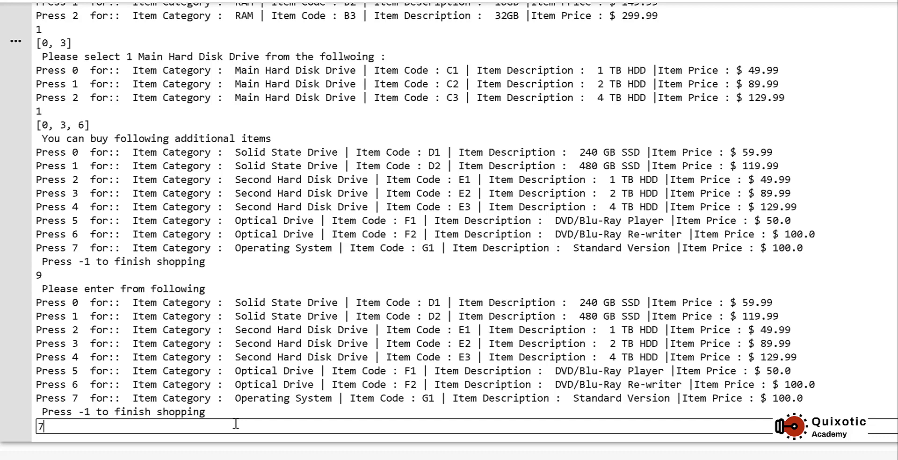
key(Return)
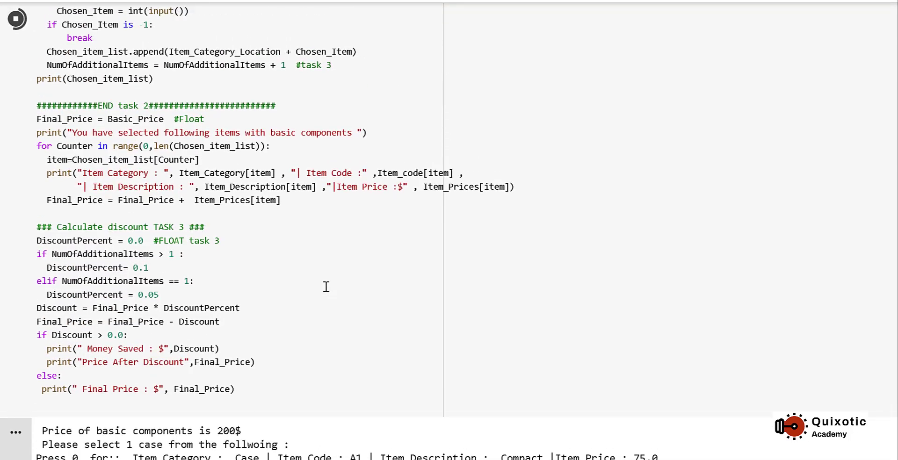
scroll(up, 3)
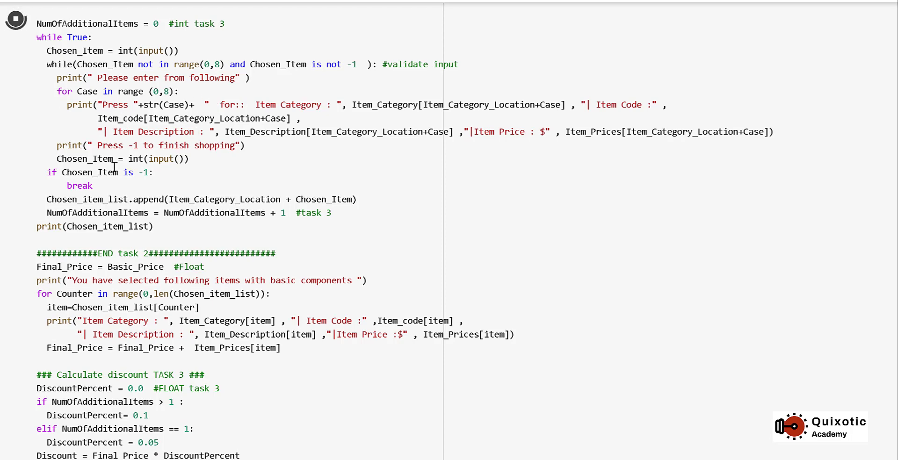
scroll(down, 3)
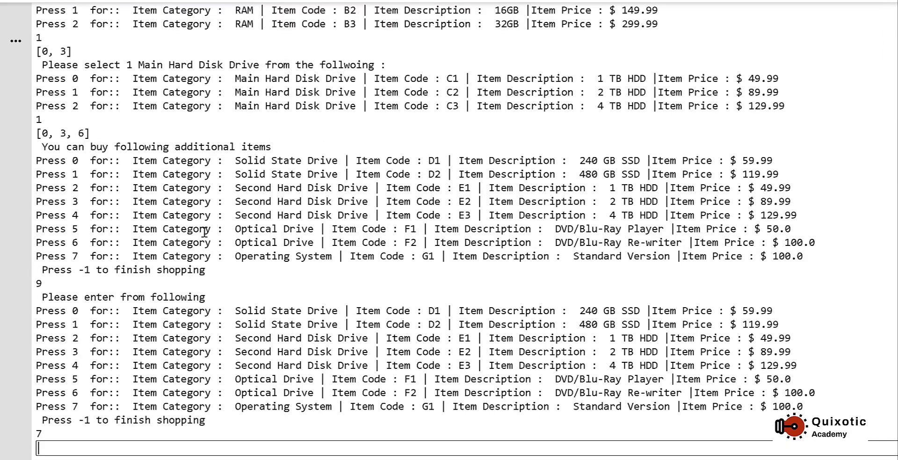
Enter -1 to finish shopping, showing $30.75 saved and discounted price 584.231
text(-)
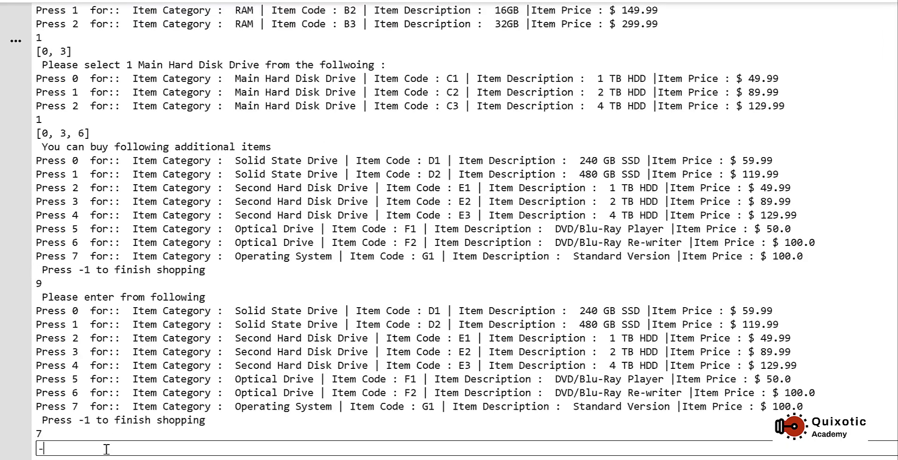
text(-1)
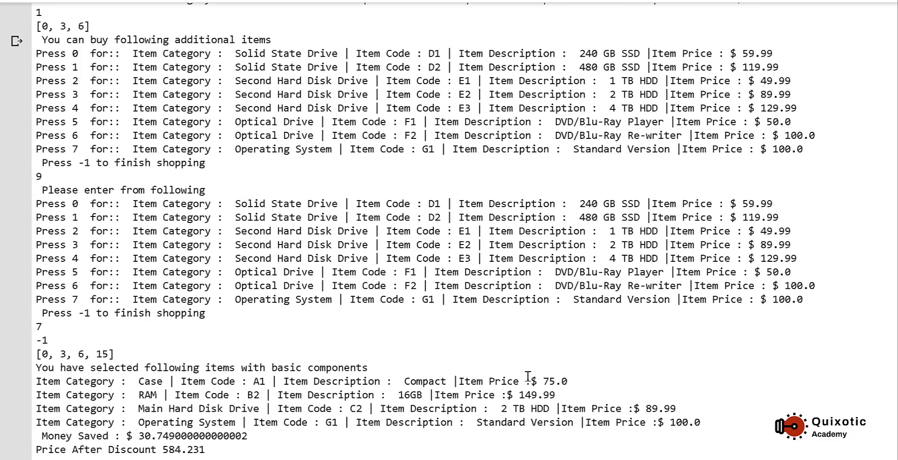
mouse_move(84, 443)
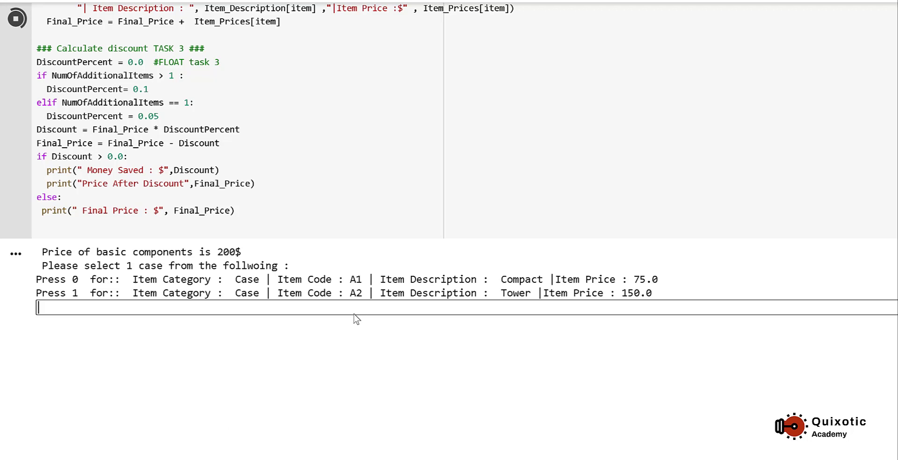
Choose option 0 for the prompts and scroll to the $404.98 final price output
text(0)
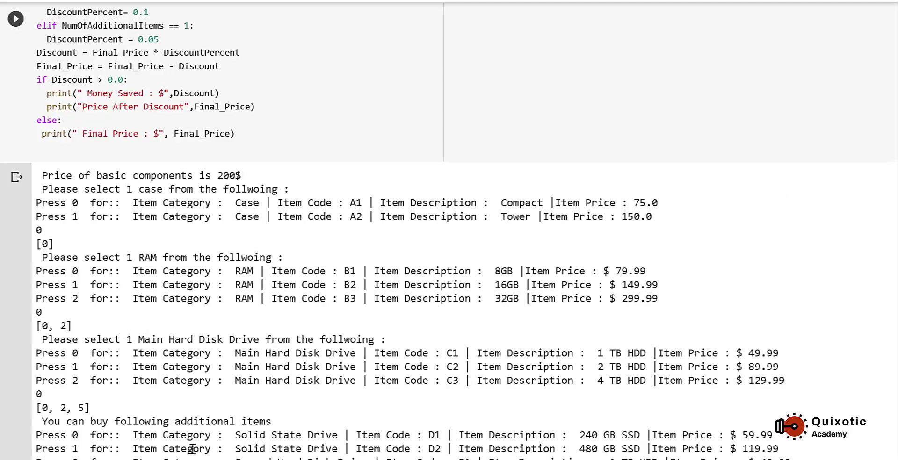
scroll(down, 3)
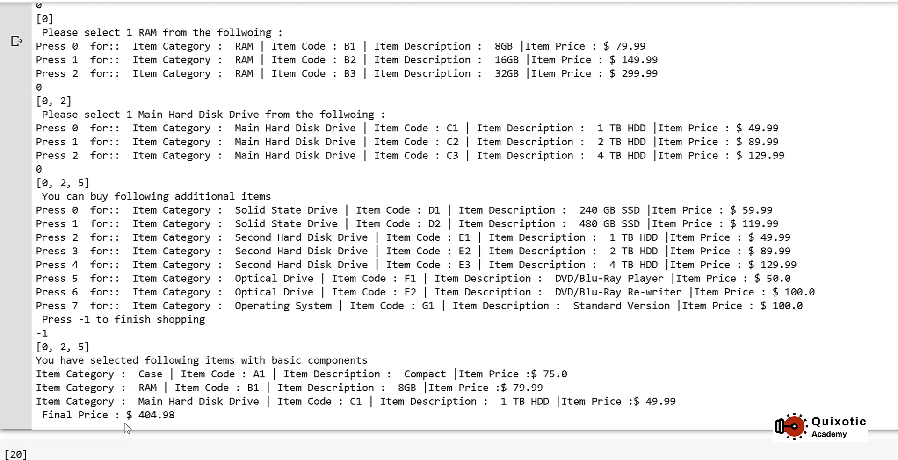